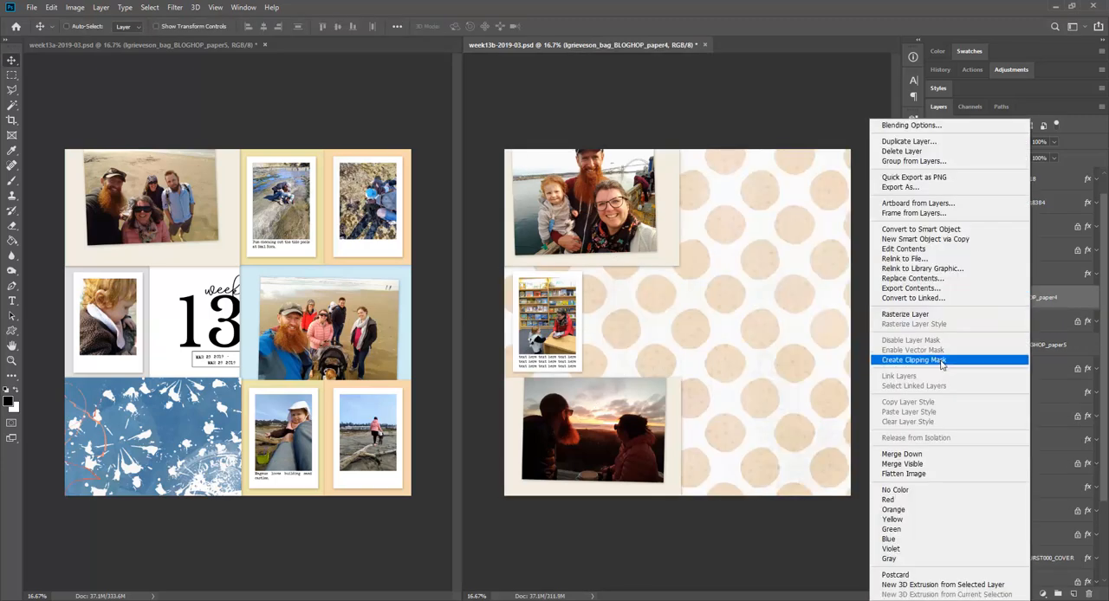
- Clip the polka-dot paper so it fills only the bottom-right block of the right page
{"action": "left_click", "coordinate": [915, 360]}
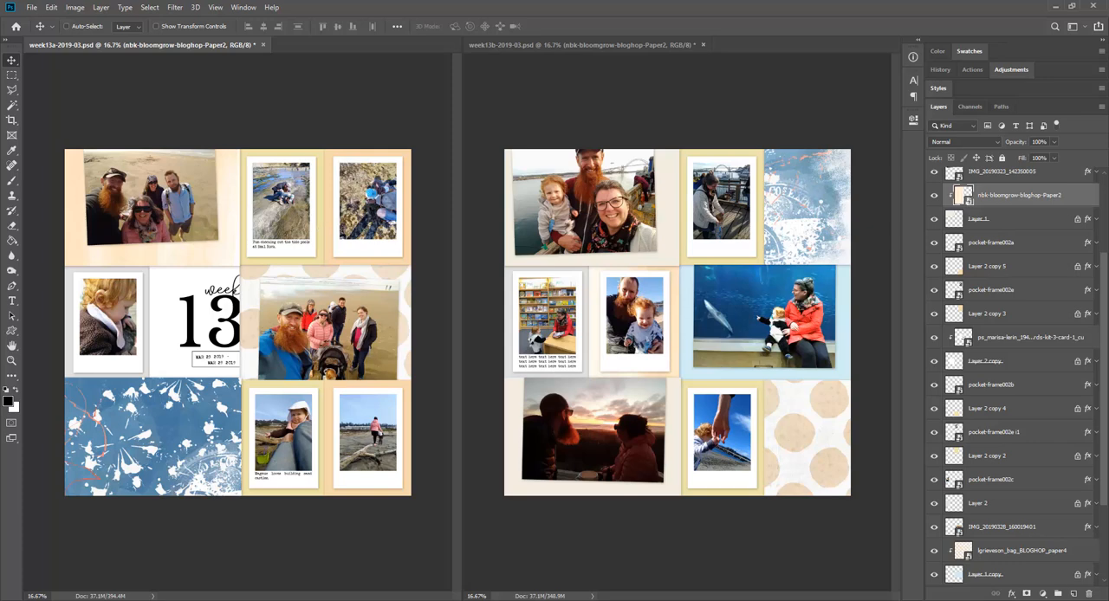
{"action": "mouse_move", "coordinate": [865, 340]}
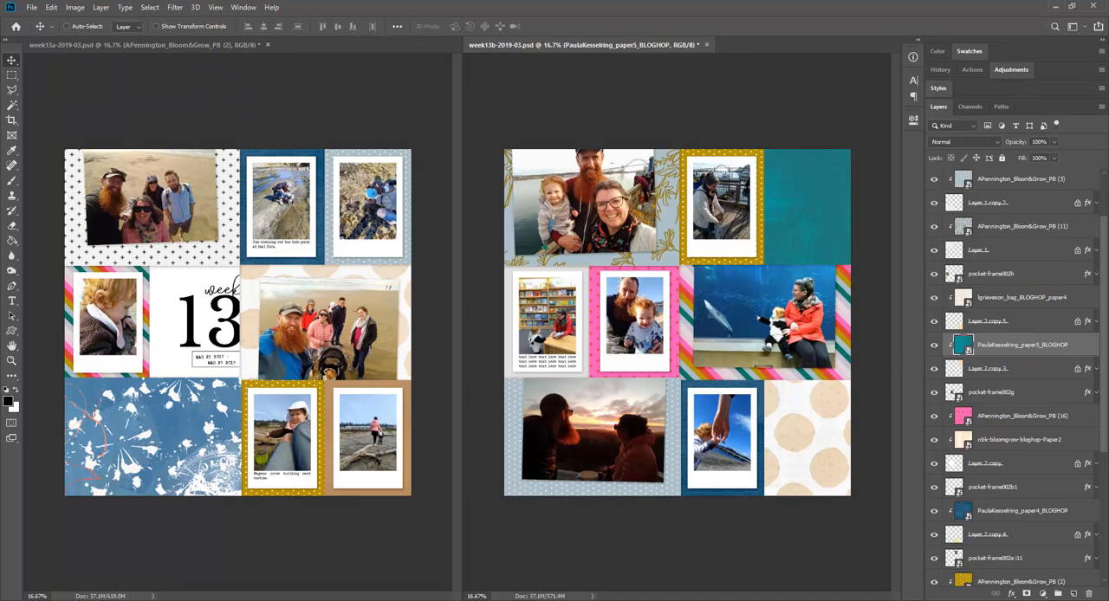
{"action": "mouse_move", "coordinate": [732, 308]}
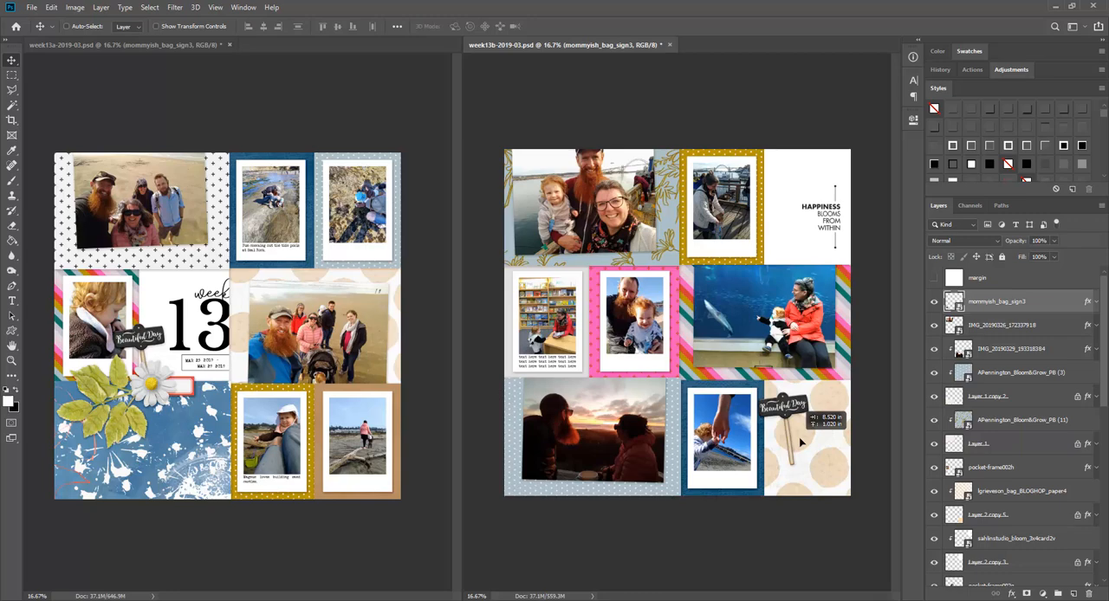
- Move the Beautiful Day tag onto the pink photo, then bring up the left page alone
{"action": "left_click_drag", "start_coordinate": [784, 408], "coordinate": [658, 204]}
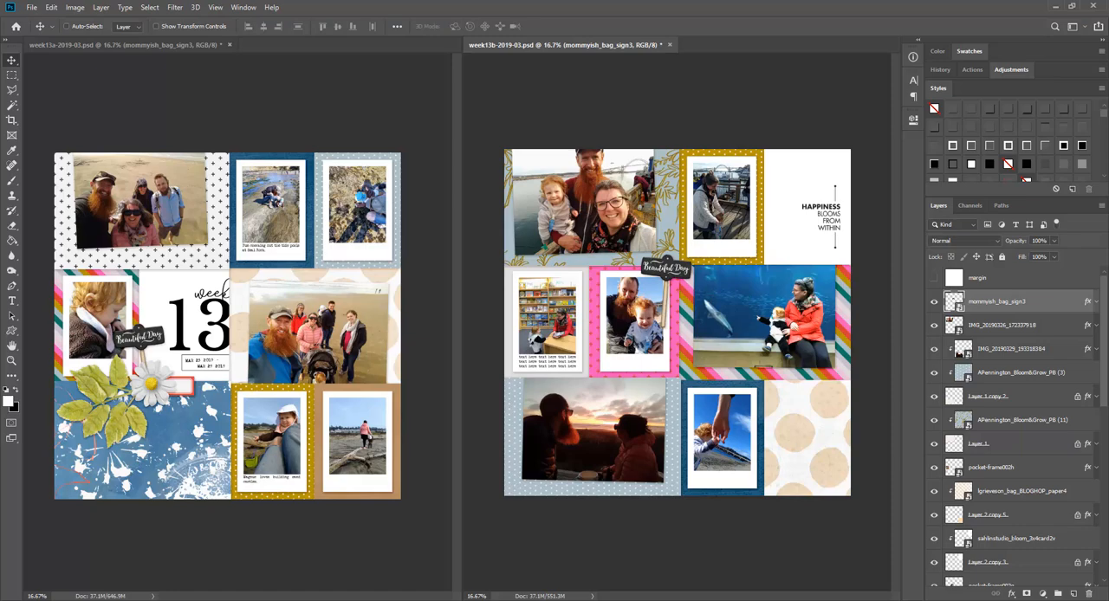
{"action": "mouse_move", "coordinate": [748, 333]}
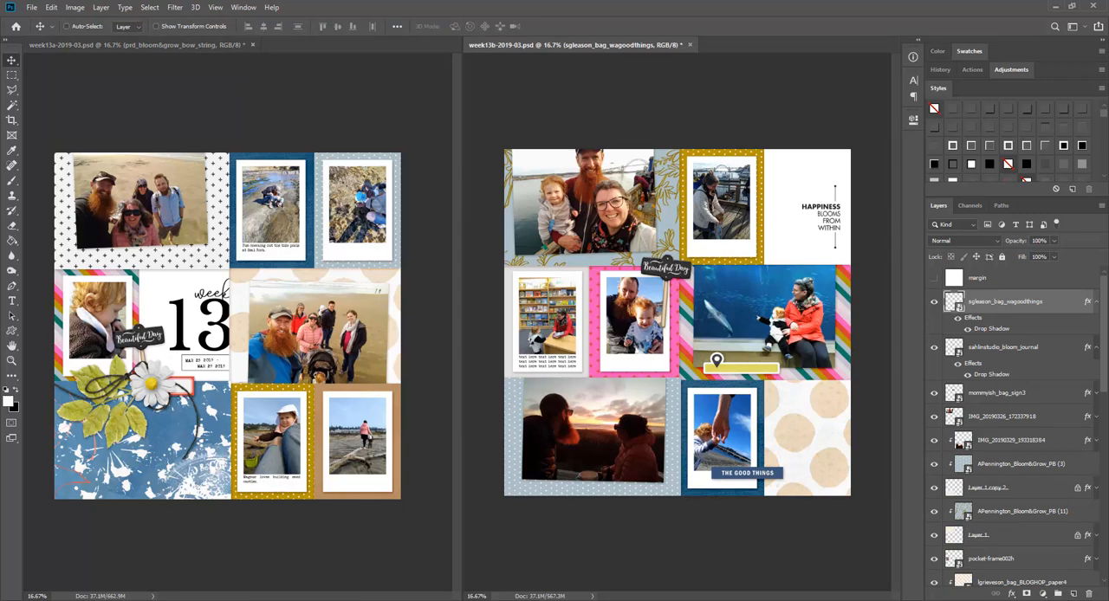
{"action": "left_click", "coordinate": [138, 45]}
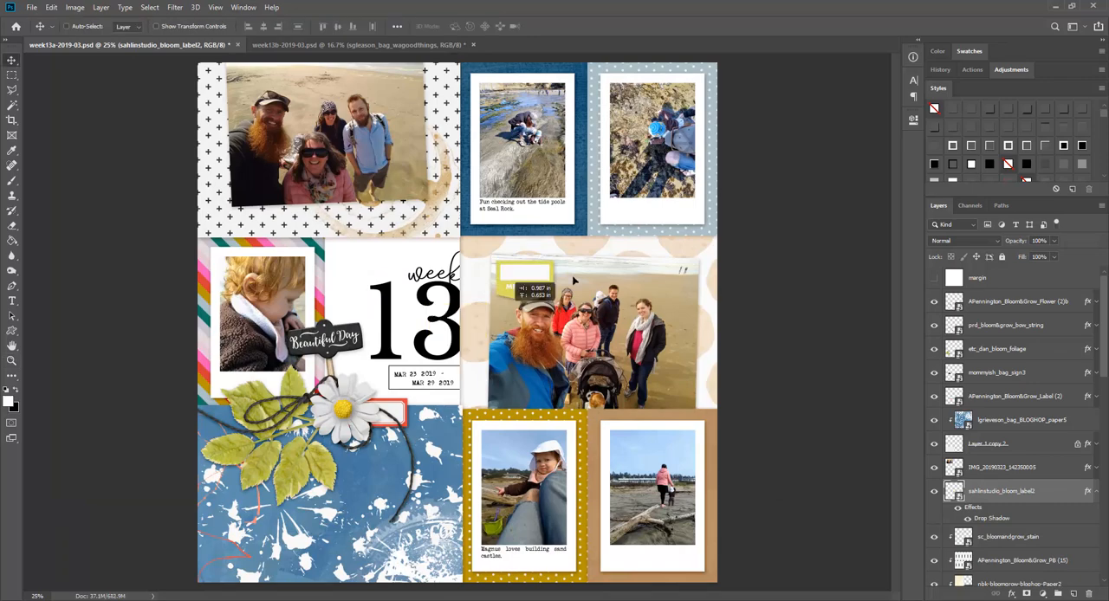
- Bring the right page document into view so it fills the workspace
{"action": "left_click_drag", "start_coordinate": [523, 277], "coordinate": [624, 216]}
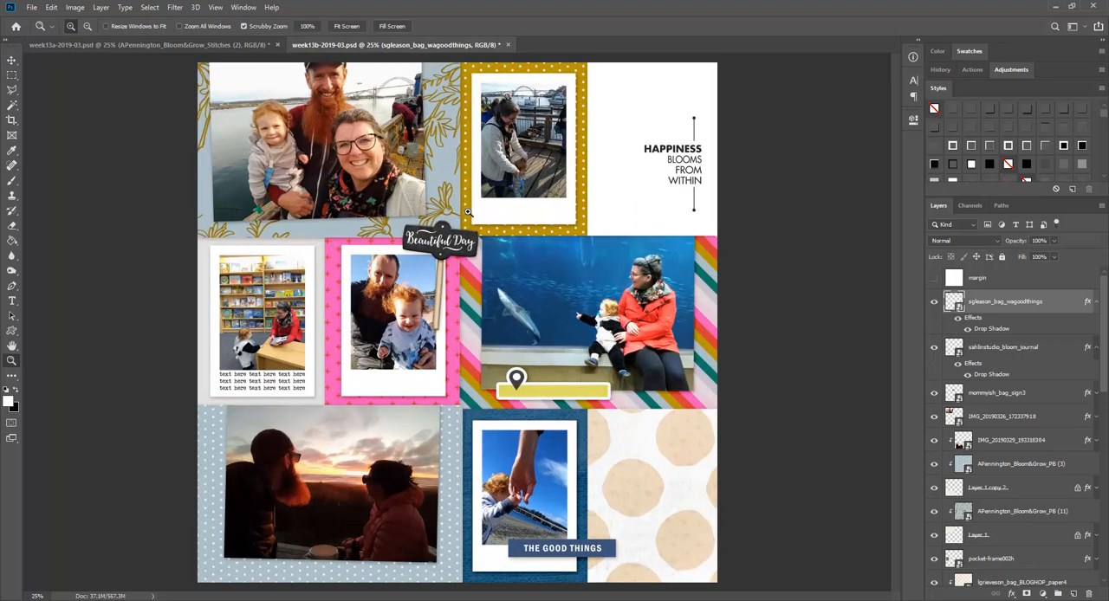
- Add an 'Oregon Coast Aquarium' caption on the yellow strip beside the location pin
{"action": "left_click", "coordinate": [553, 390]}
{"action": "type", "text": "Oregon Coast Aquarium"}
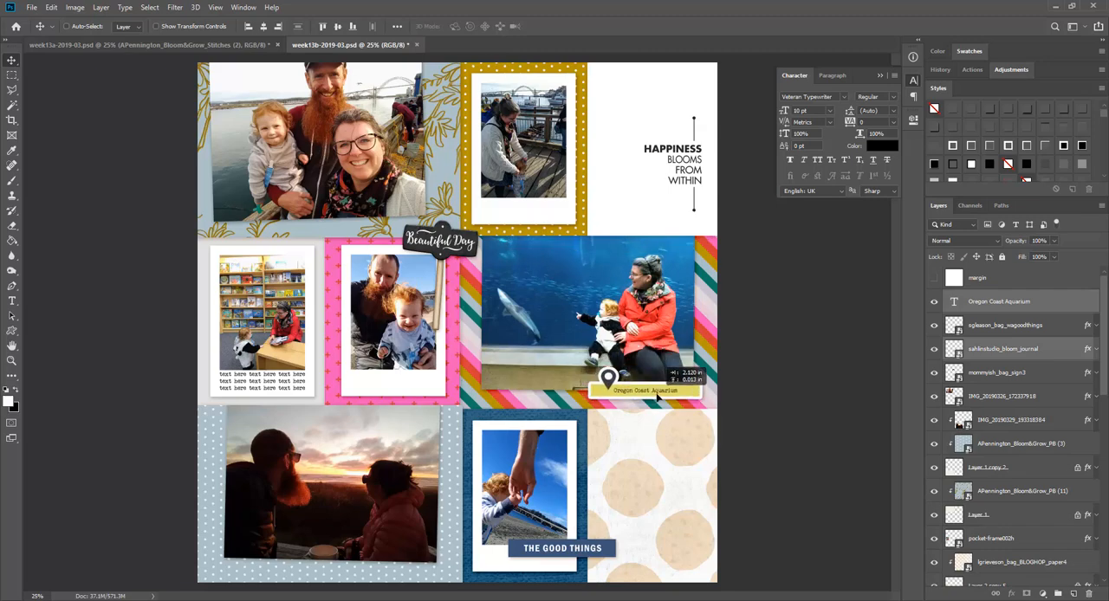
{"action": "left_click", "coordinate": [1005, 373]}
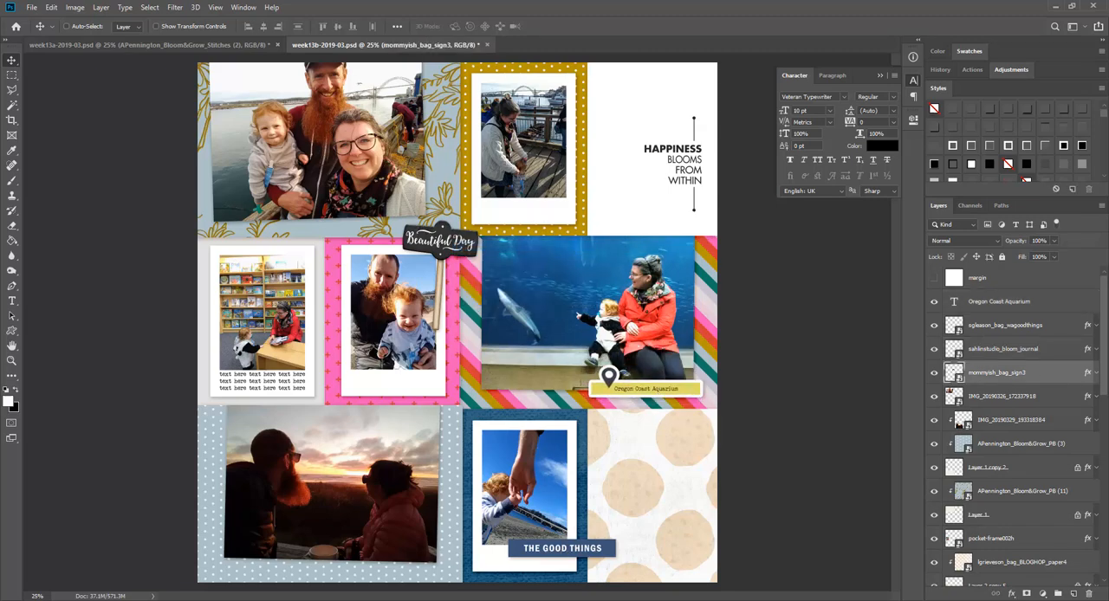